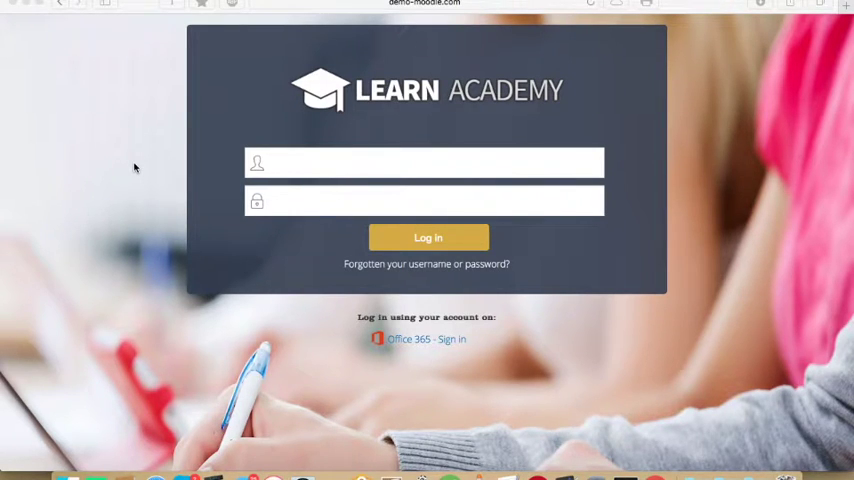
{"action": "mouse_move", "coordinate": [220, 154]}
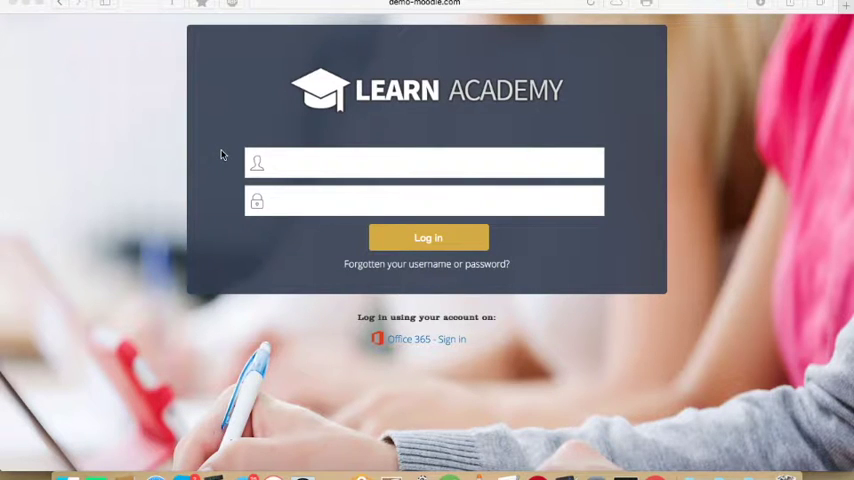
{"action": "mouse_move", "coordinate": [260, 108]}
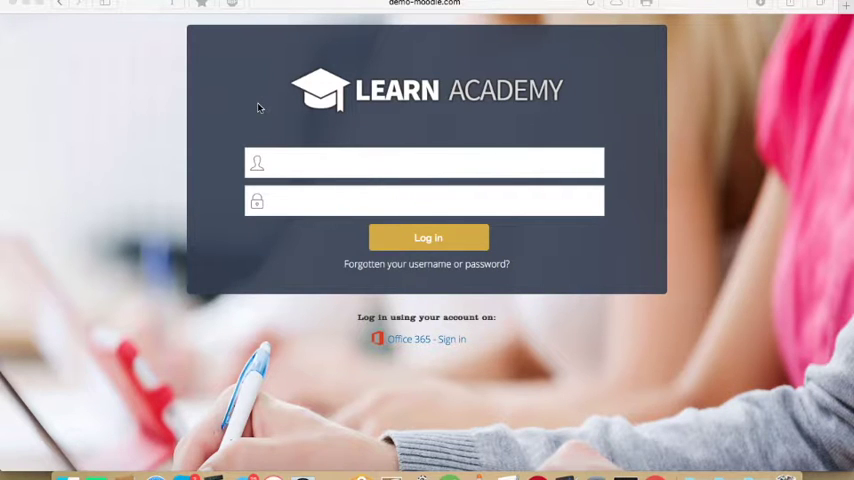
{"action": "mouse_move", "coordinate": [280, 120]}
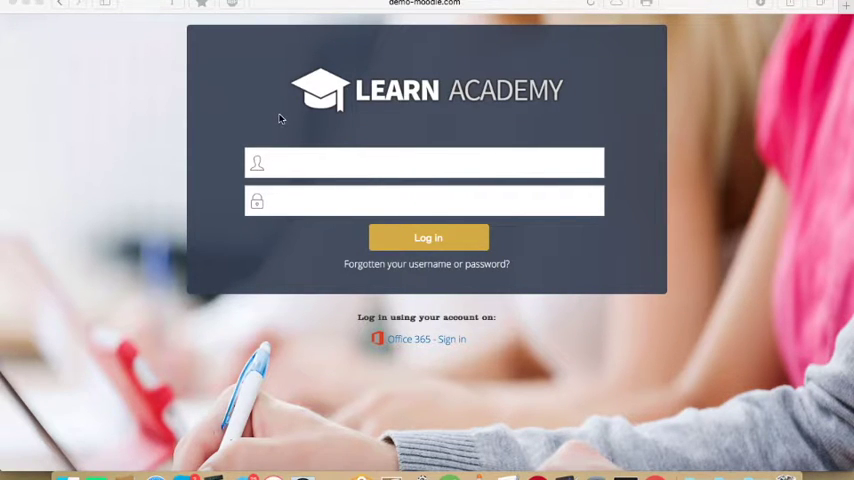
Step: Log in to the Learn Academy school site with username and password
{"action": "left_click", "coordinate": [424, 164]}
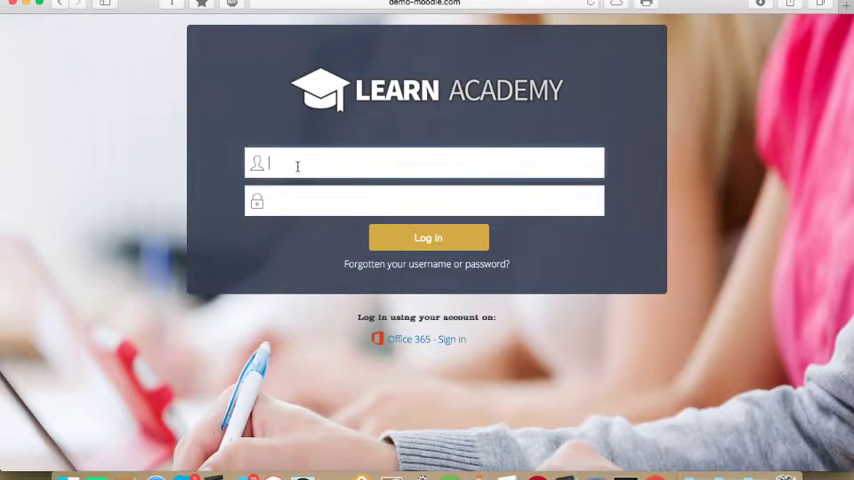
{"action": "left_click", "coordinate": [428, 236]}
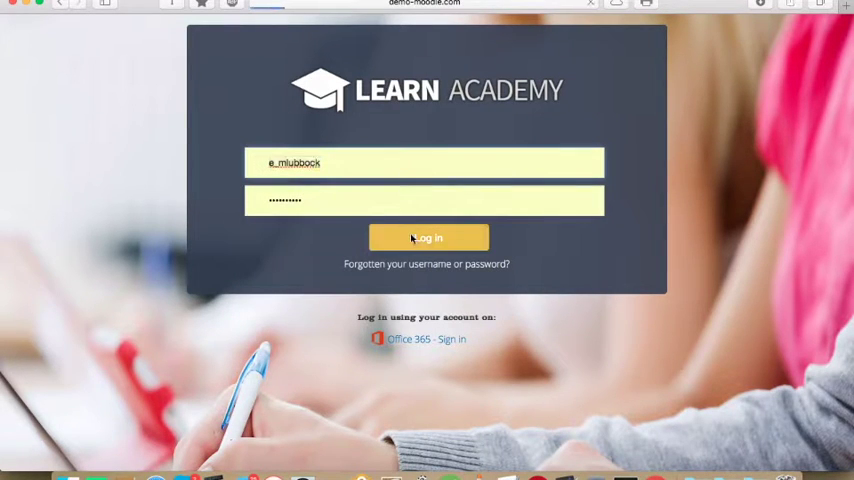
{"action": "left_click", "coordinate": [428, 238]}
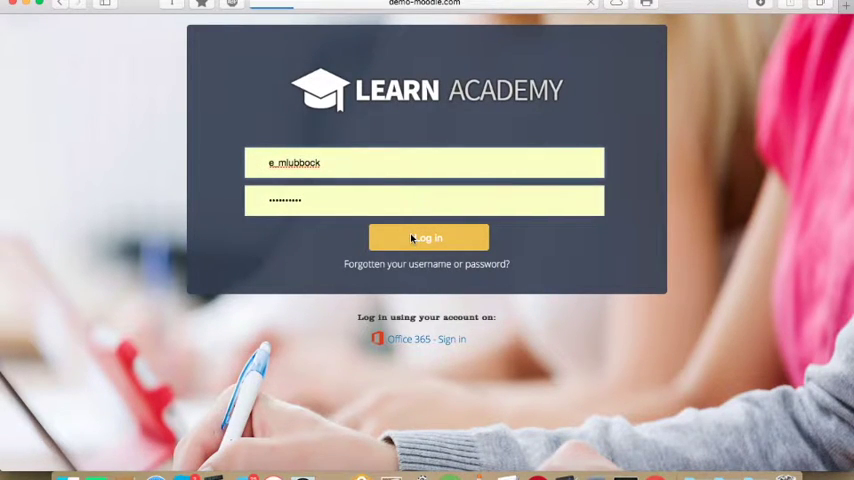
{"action": "left_click", "coordinate": [428, 236]}
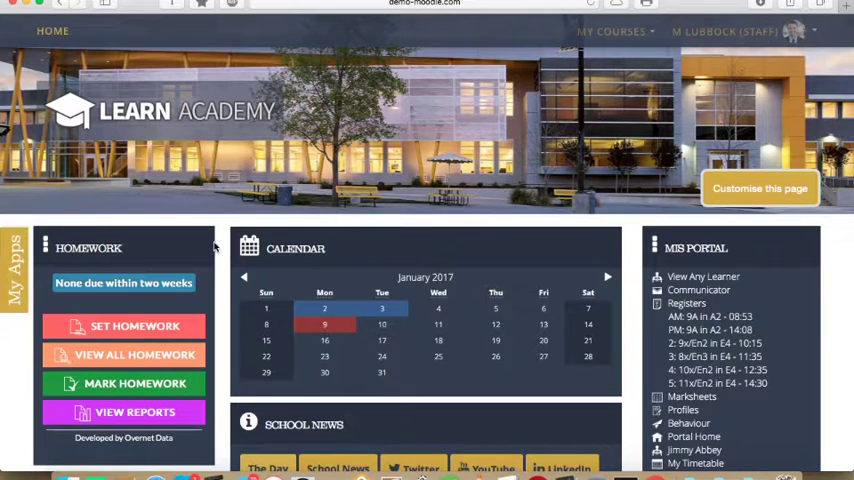
{"action": "scroll", "scroll_direction": "down", "scroll_amount": 3}
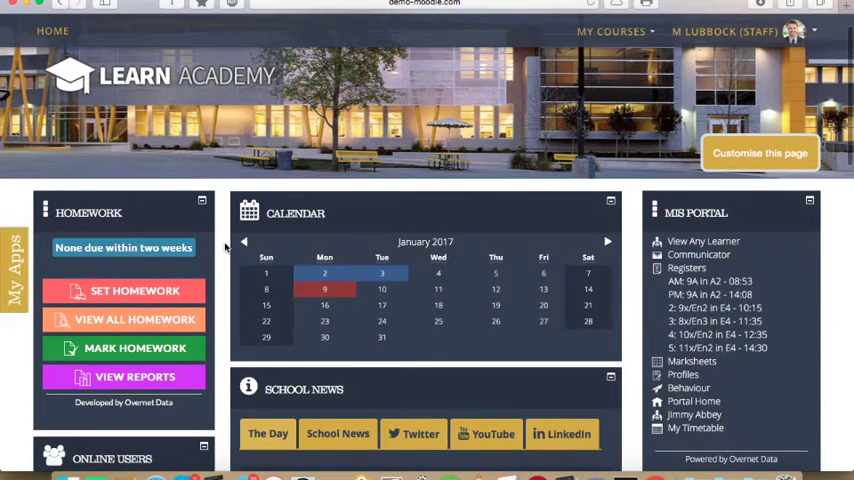
{"action": "mouse_move", "coordinate": [200, 238]}
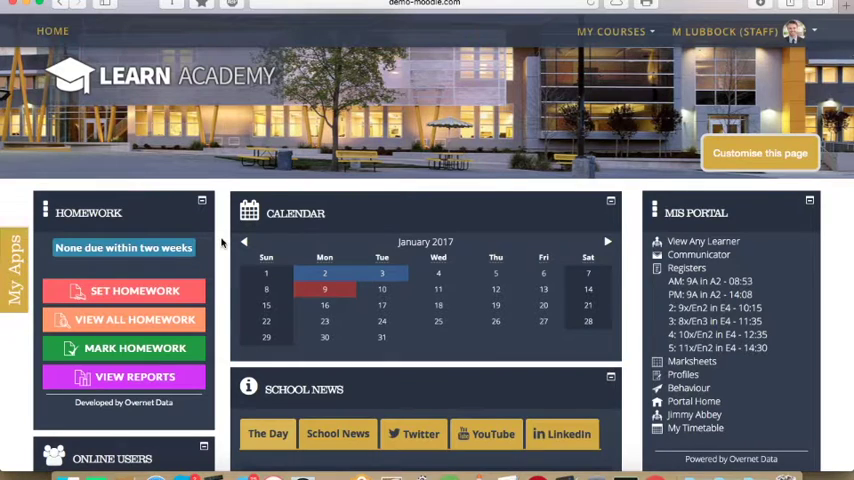
{"action": "left_click", "coordinate": [266, 272]}
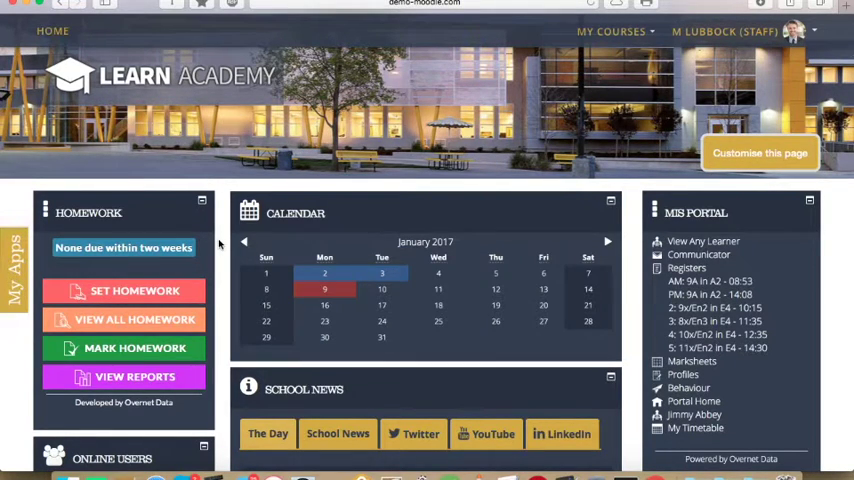
{"action": "mouse_move", "coordinate": [184, 256]}
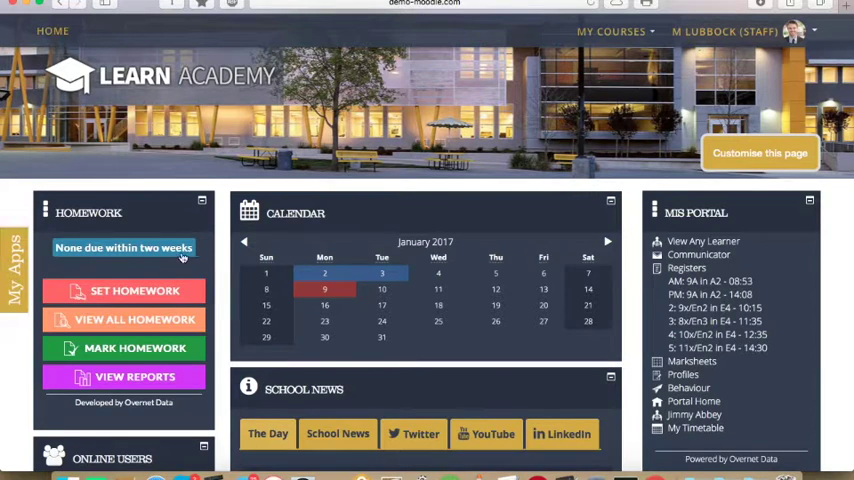
{"action": "mouse_move", "coordinate": [206, 264]}
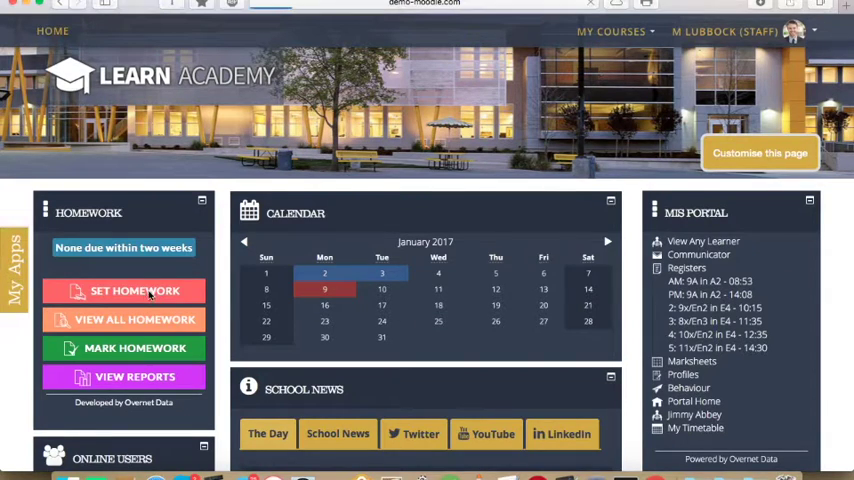
Step: Start Set Homework for the Global Hazards 2016 course and continue to the details form
{"action": "left_click", "coordinate": [134, 290]}
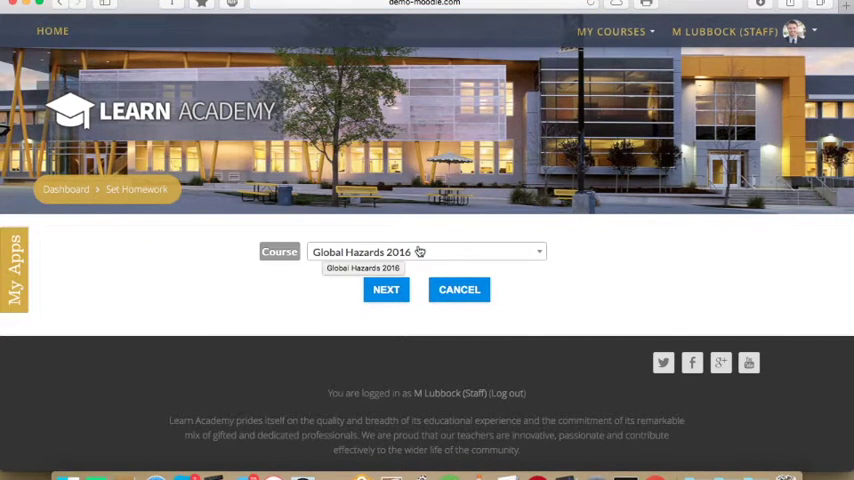
{"action": "left_click", "coordinate": [424, 252]}
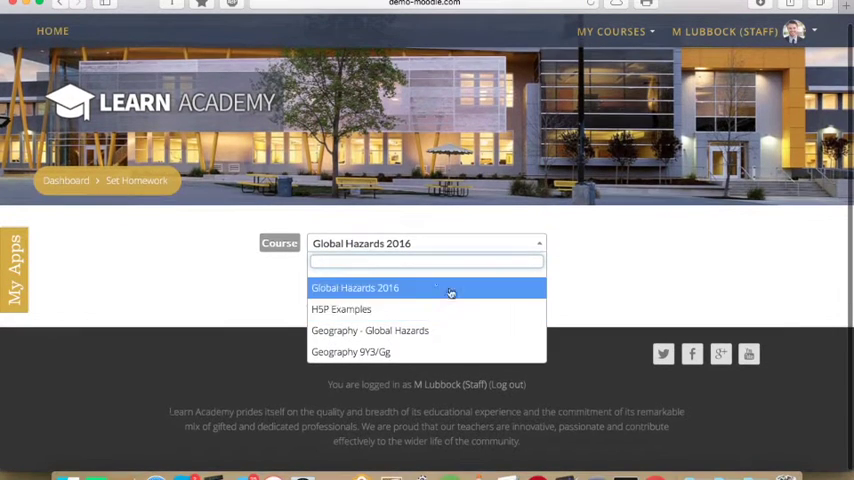
{"action": "mouse_move", "coordinate": [344, 292]}
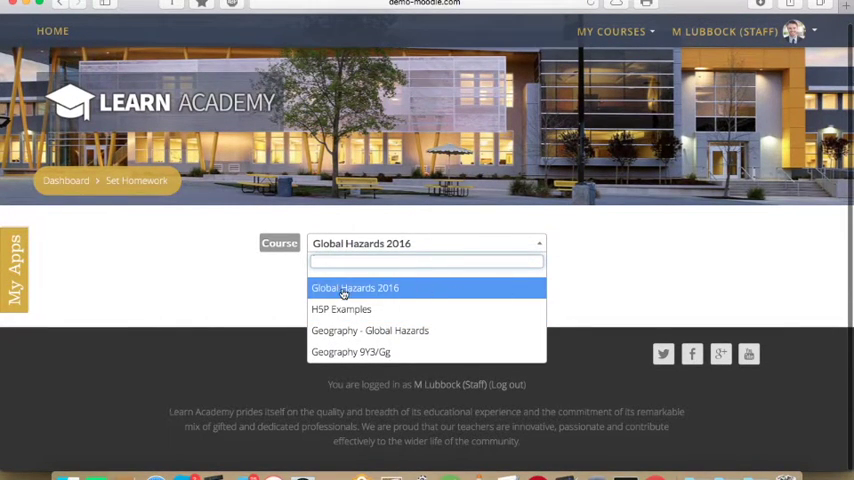
{"action": "left_click", "coordinate": [356, 288]}
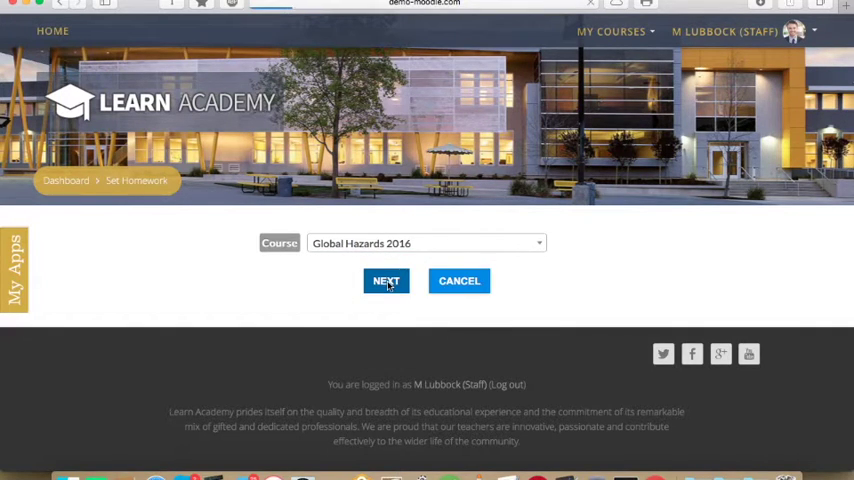
{"action": "left_click", "coordinate": [386, 280]}
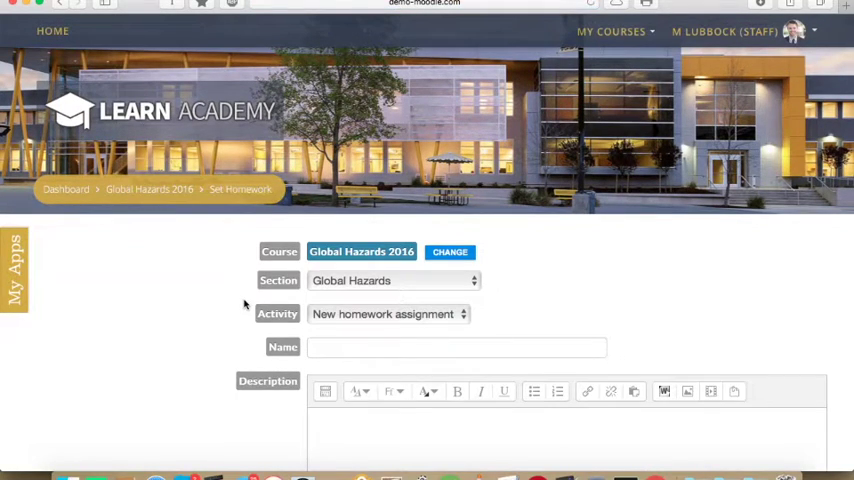
Step: Choose The Disaster Risk Equation as the homework's course section
{"action": "scroll", "scroll_direction": "down", "scroll_amount": 3}
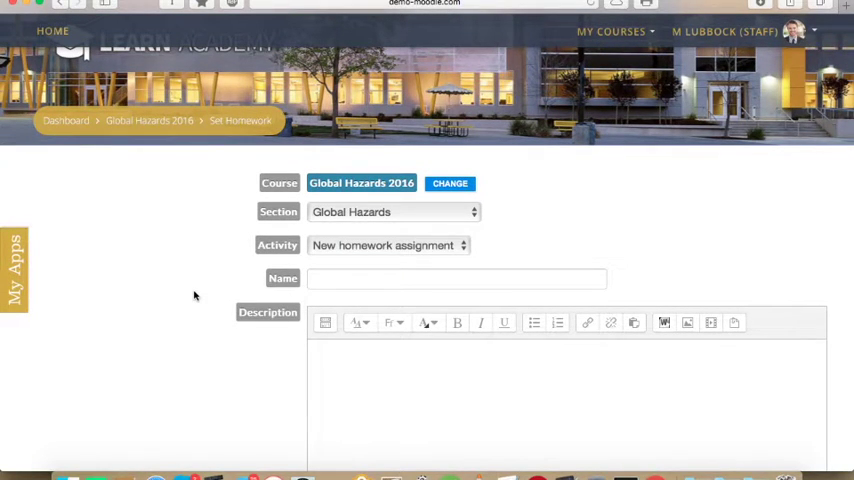
{"action": "mouse_move", "coordinate": [204, 292]}
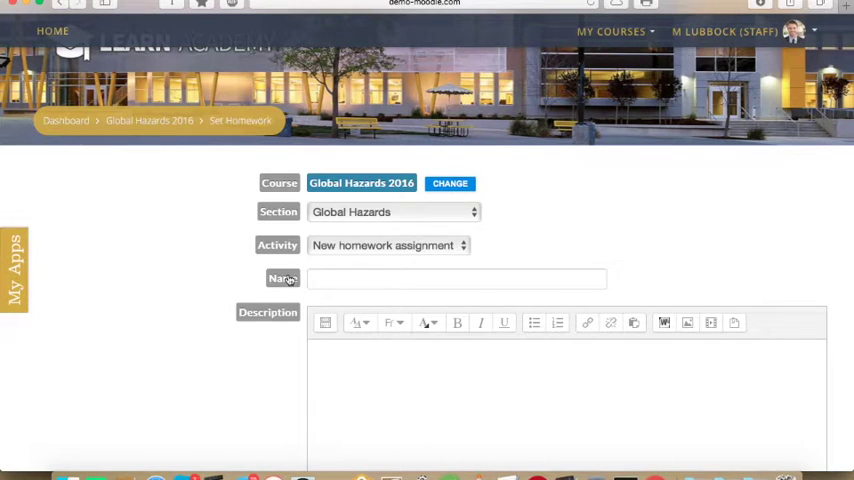
{"action": "left_click", "coordinate": [392, 212]}
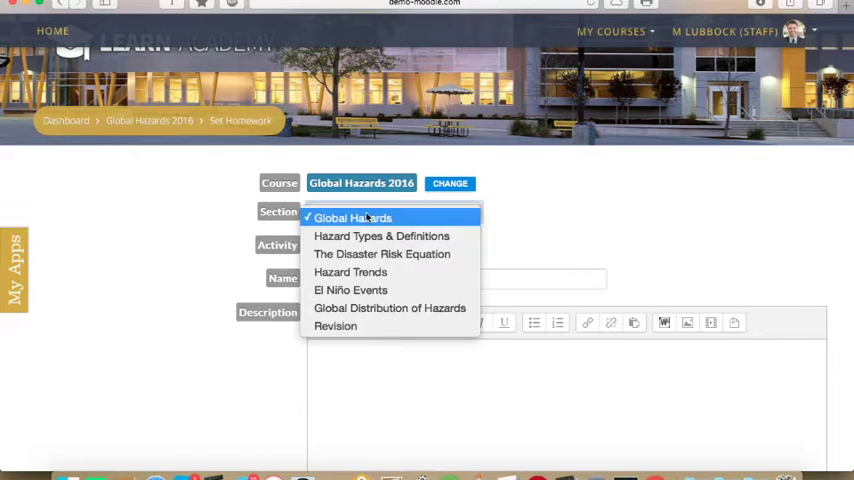
{"action": "mouse_move", "coordinate": [380, 216]}
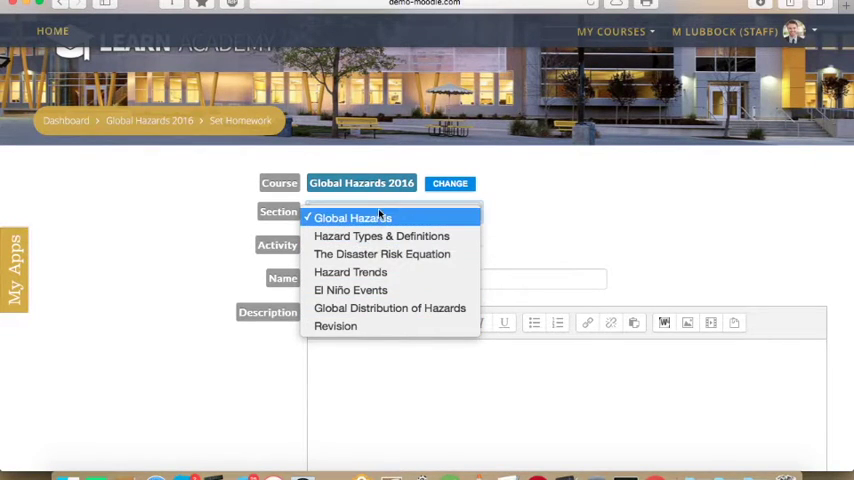
{"action": "mouse_move", "coordinate": [380, 252]}
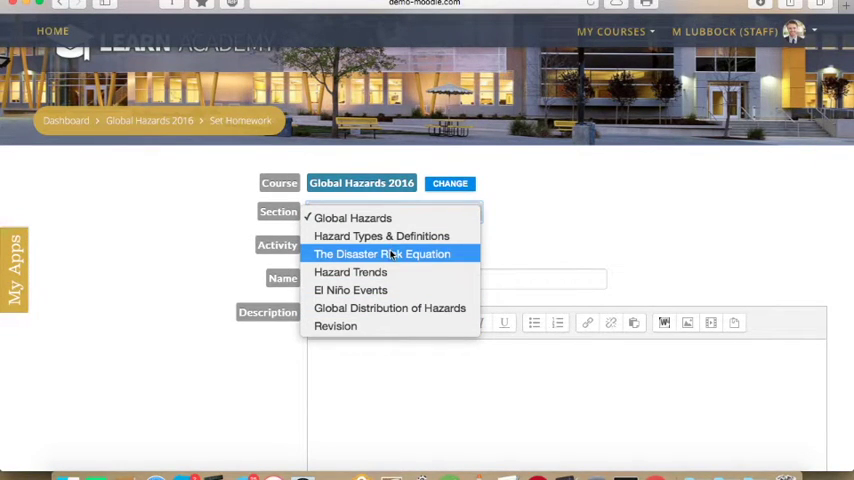
{"action": "left_click", "coordinate": [382, 252]}
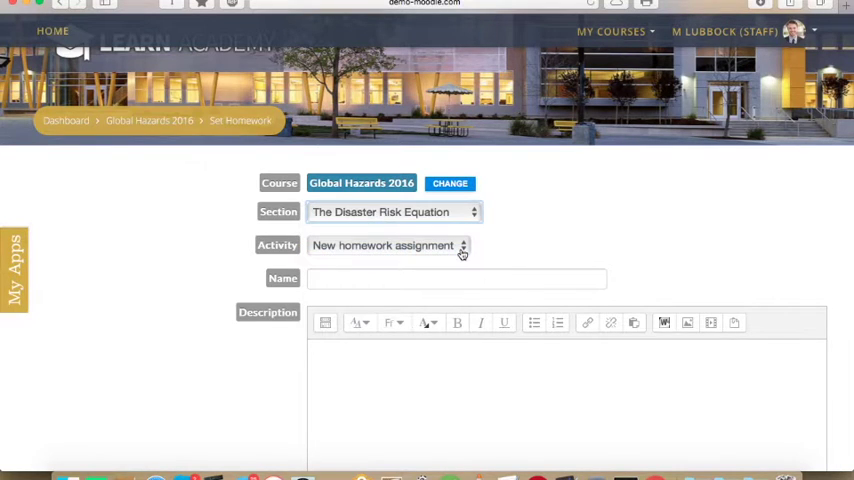
{"action": "left_click", "coordinate": [456, 278]}
{"action": "type", "text": "New Homework January"}
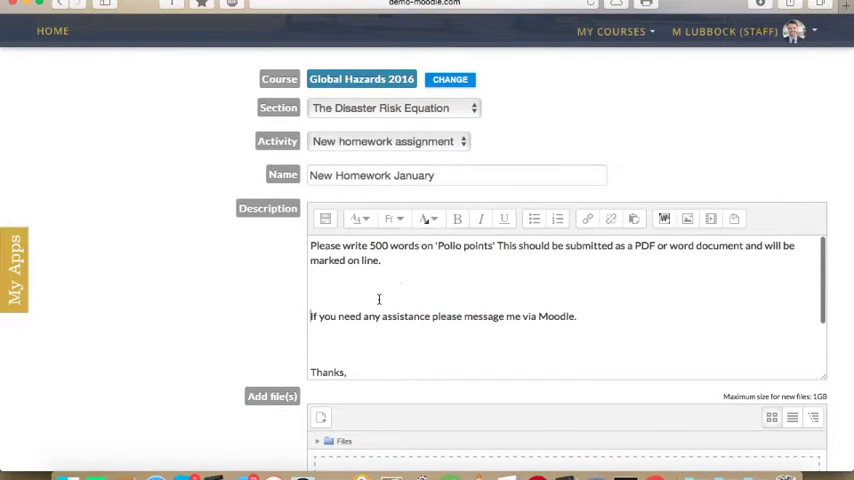
Step: Sign off the homework description with 'Mr L'
{"action": "type", "text": "Mr L"}
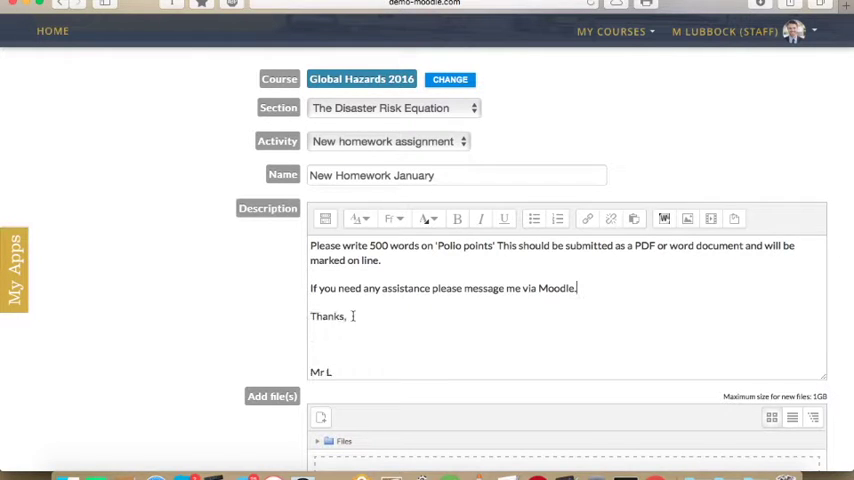
Step: Attach the 'Polio Points' PDF to the homework in the Add file(s) area
{"action": "scroll", "scroll_direction": "down", "scroll_amount": 3}
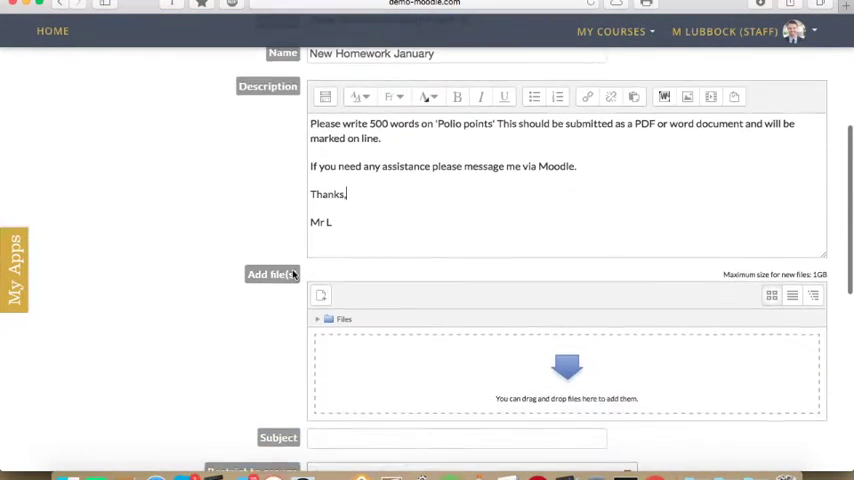
{"action": "scroll", "scroll_direction": "down", "scroll_amount": 3}
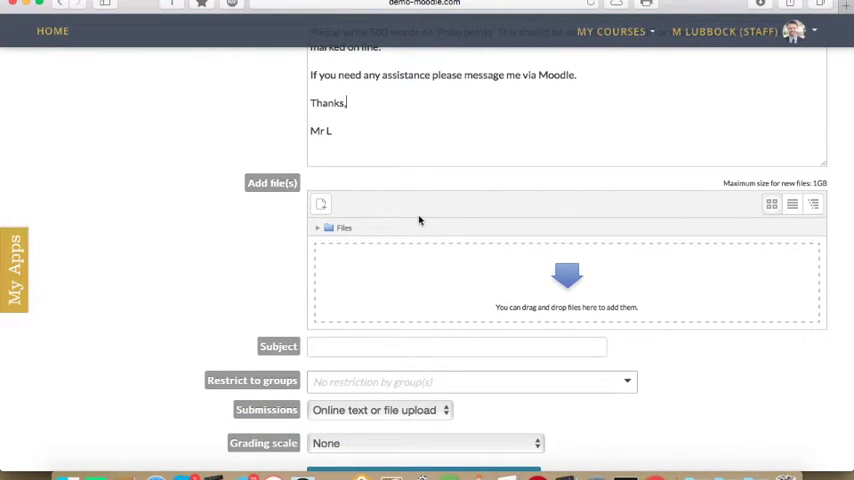
{"action": "mouse_move", "coordinate": [412, 244]}
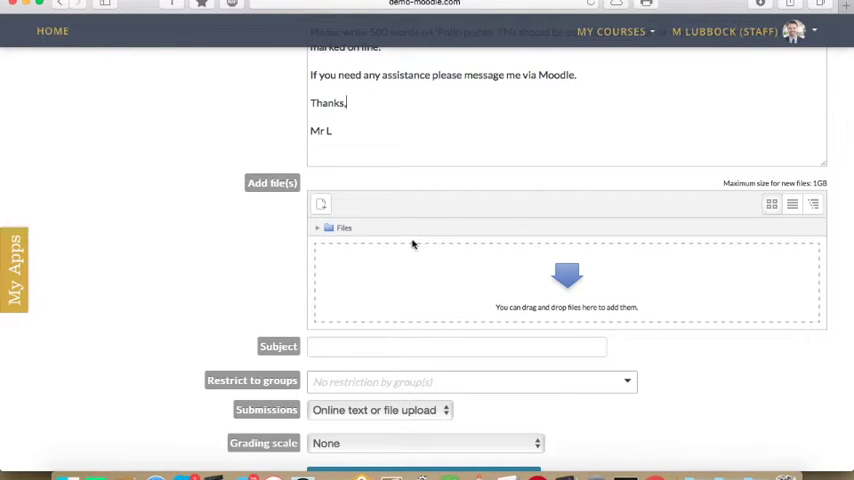
{"action": "mouse_move", "coordinate": [540, 238]}
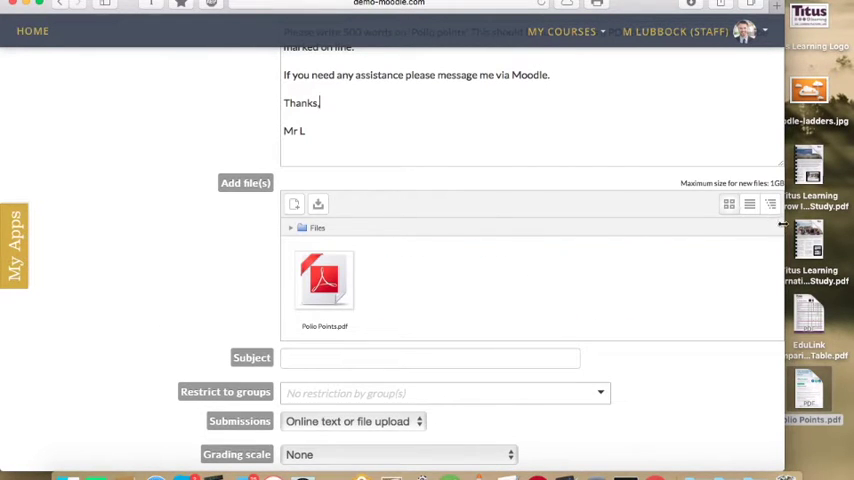
{"action": "scroll", "scroll_direction": "down", "scroll_amount": 3}
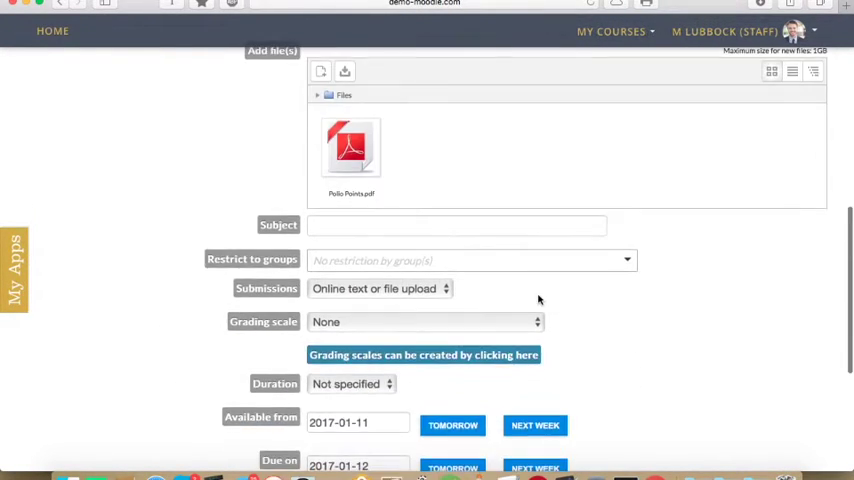
Step: Set the subject to Geography and restrict the homework to Group 1 and Group 2
{"action": "type", "text": "Geograp"}
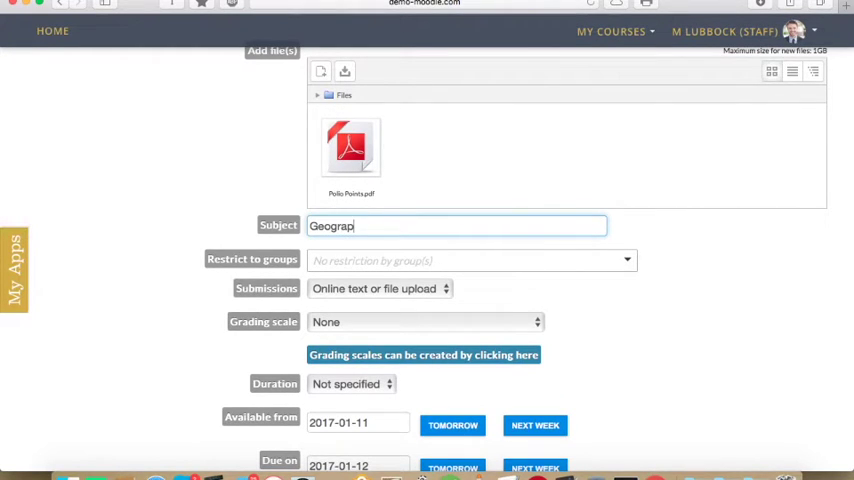
{"action": "type", "text": "hy"}
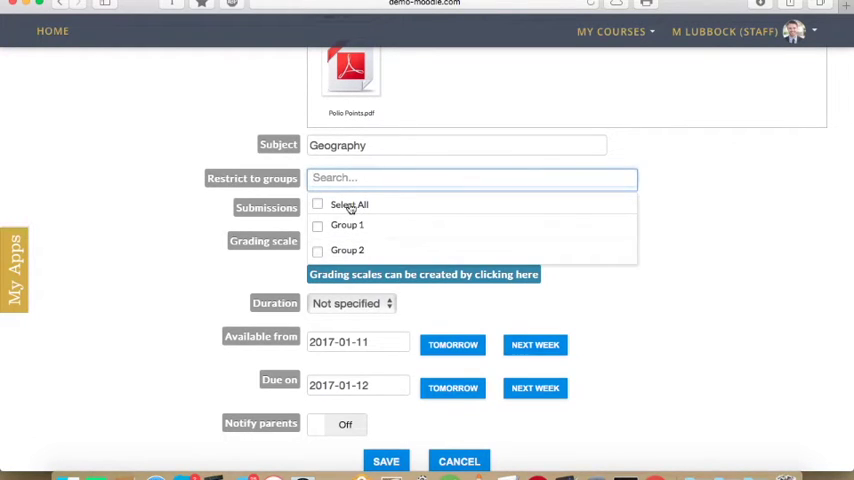
{"action": "left_click", "coordinate": [316, 204]}
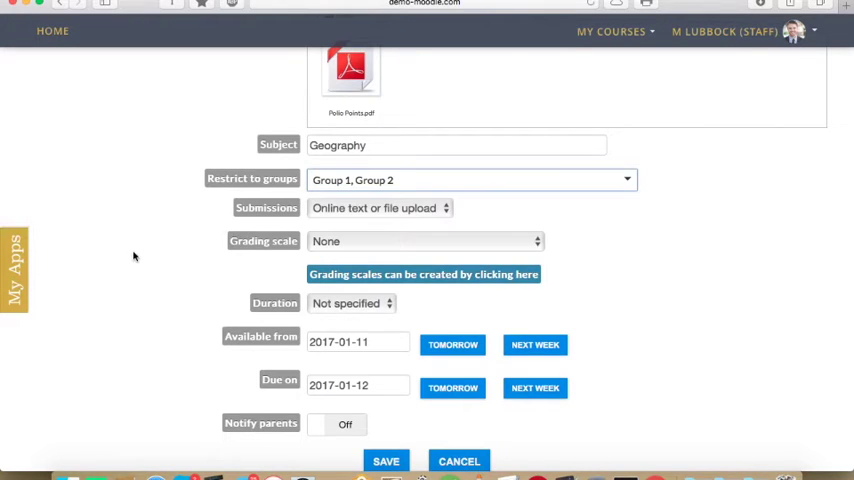
Step: Set the grading scale to Points (out of 100) and the duration to 30 minutes
{"action": "left_click", "coordinate": [424, 240]}
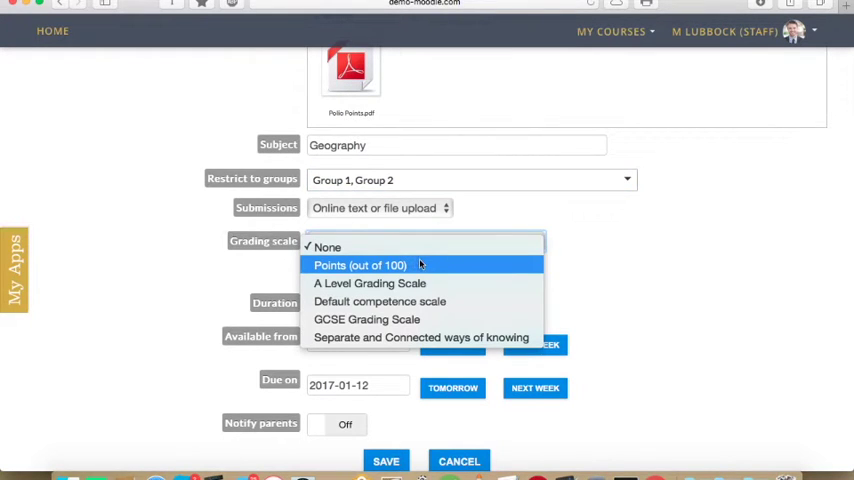
{"action": "mouse_move", "coordinate": [436, 264]}
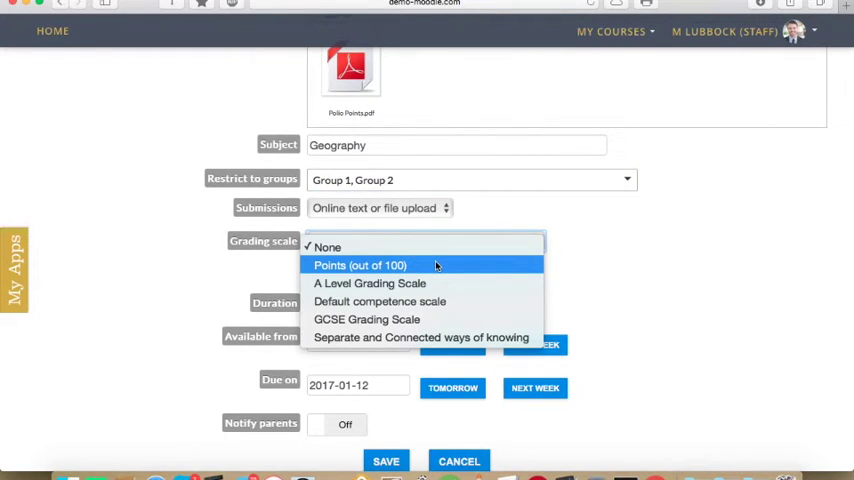
{"action": "mouse_move", "coordinate": [438, 272]}
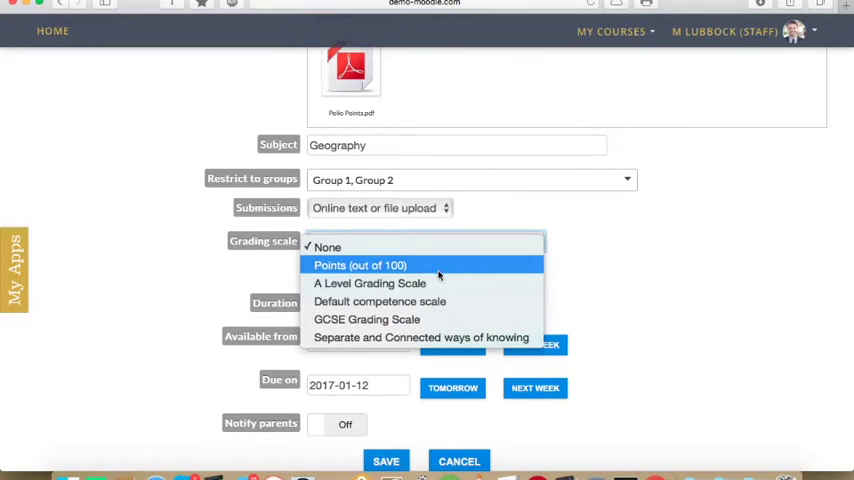
{"action": "left_click", "coordinate": [360, 264]}
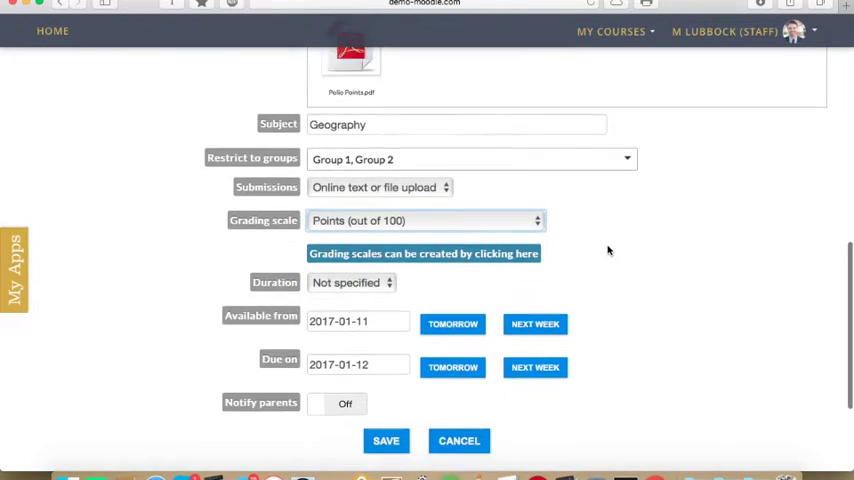
{"action": "left_click", "coordinate": [352, 282]}
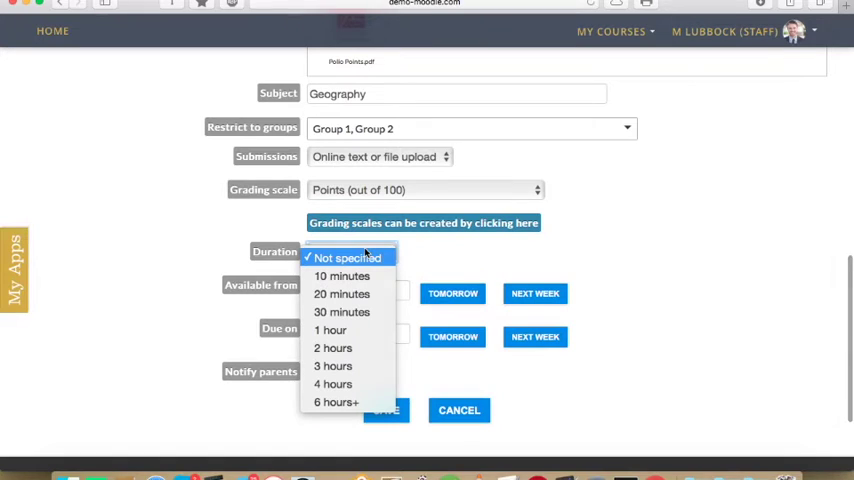
{"action": "mouse_move", "coordinate": [348, 348]}
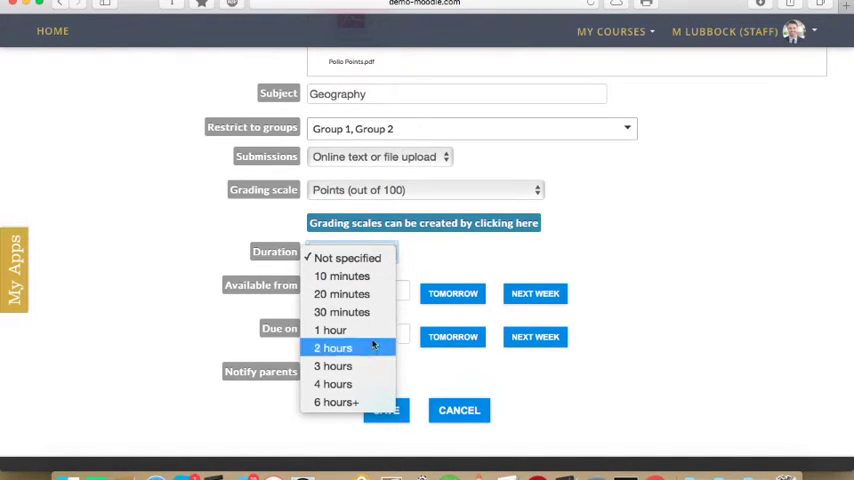
{"action": "mouse_move", "coordinate": [342, 292]}
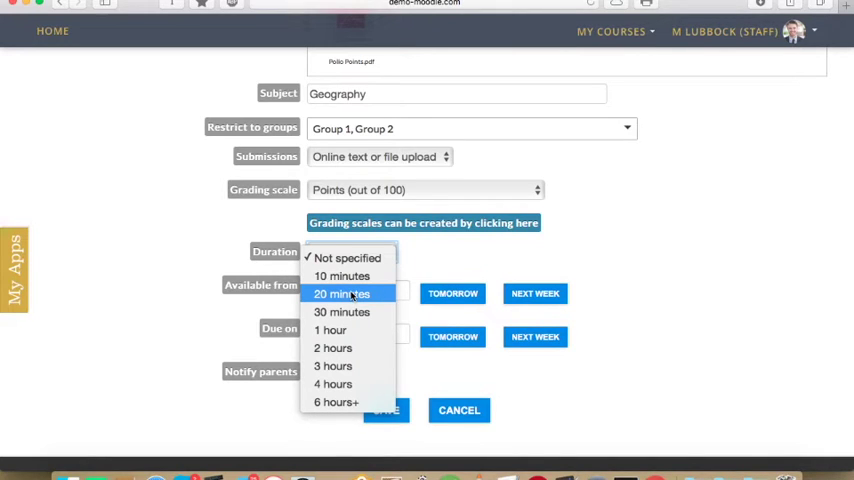
{"action": "mouse_move", "coordinate": [352, 294]}
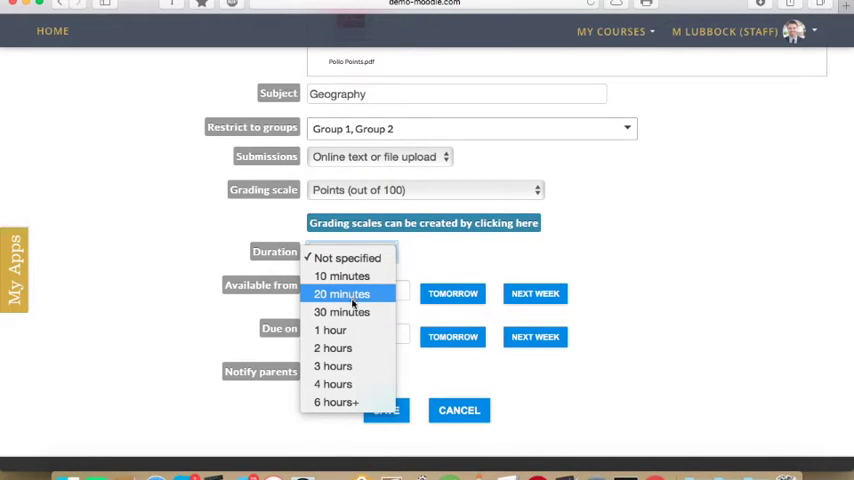
{"action": "mouse_move", "coordinate": [352, 312]}
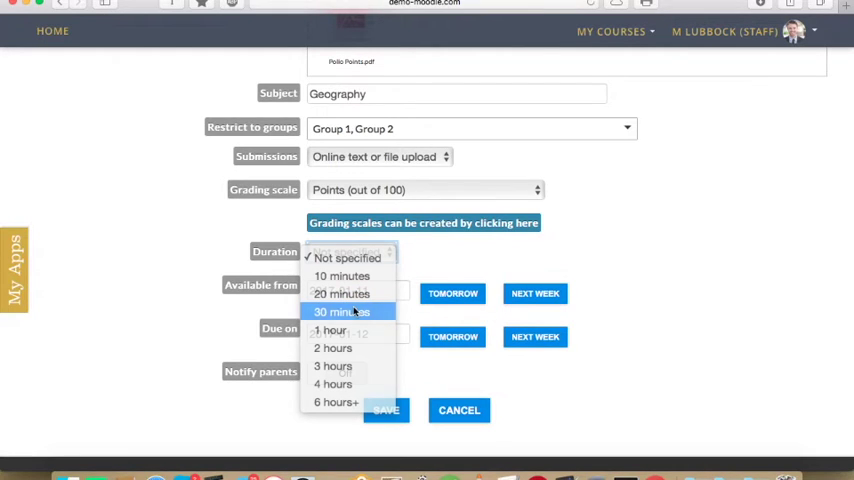
{"action": "left_click", "coordinate": [340, 312]}
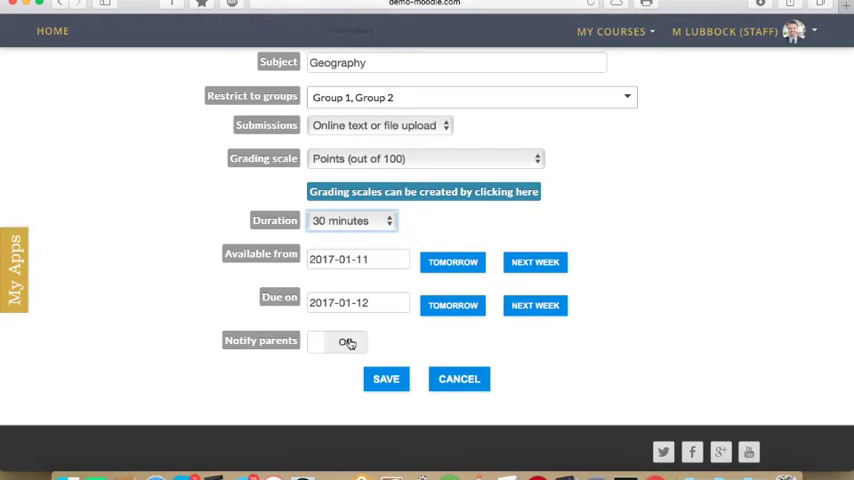
Step: Save New Homework January and return to the dashboard where it is listed
{"action": "left_click", "coordinate": [336, 340]}
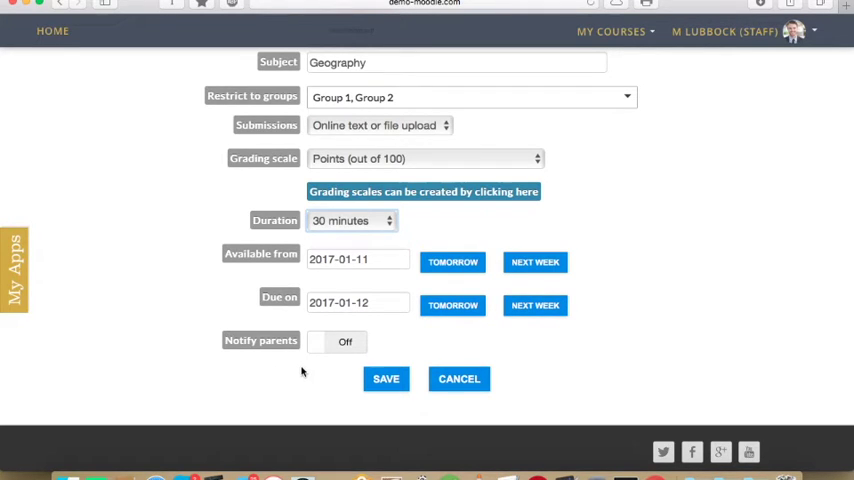
{"action": "left_click", "coordinate": [384, 380]}
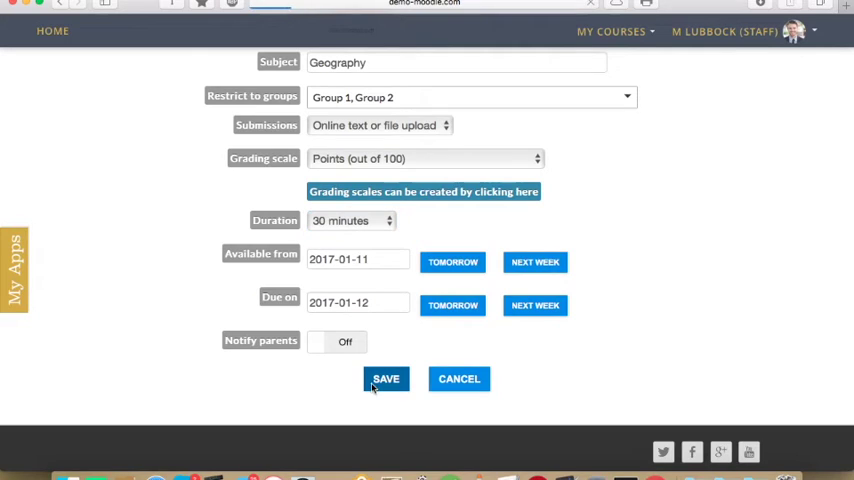
{"action": "left_click", "coordinate": [386, 380]}
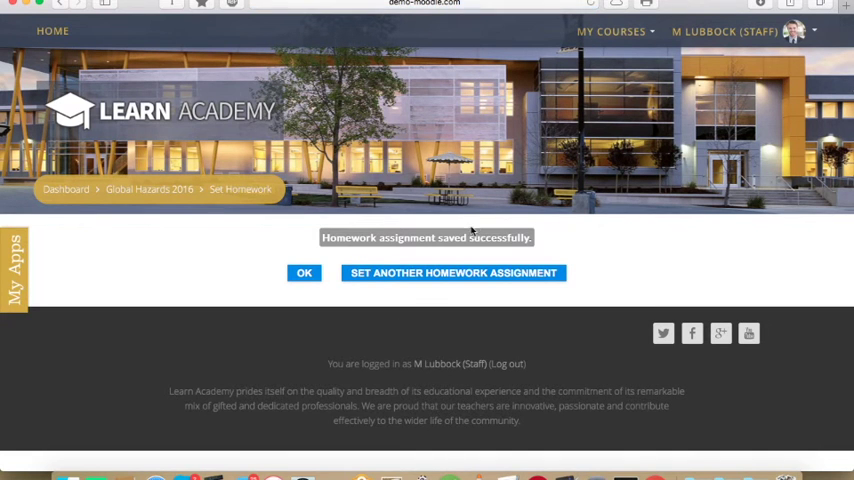
{"action": "mouse_move", "coordinate": [106, 190]}
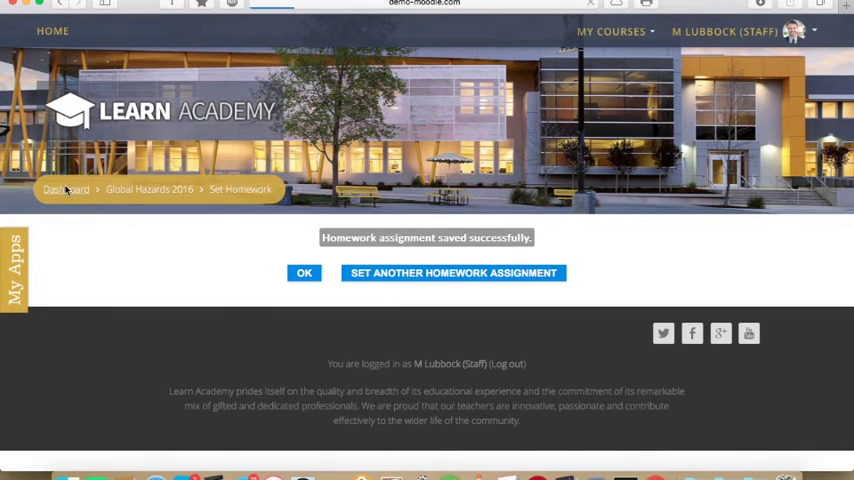
{"action": "left_click", "coordinate": [304, 272]}
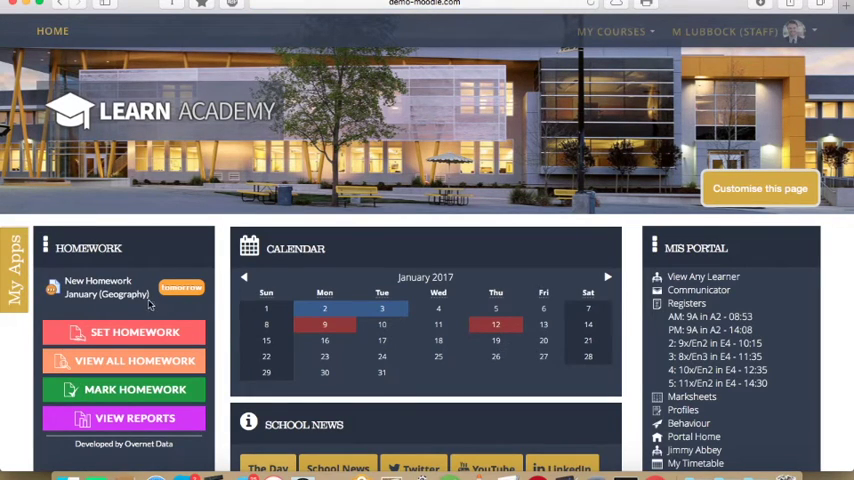